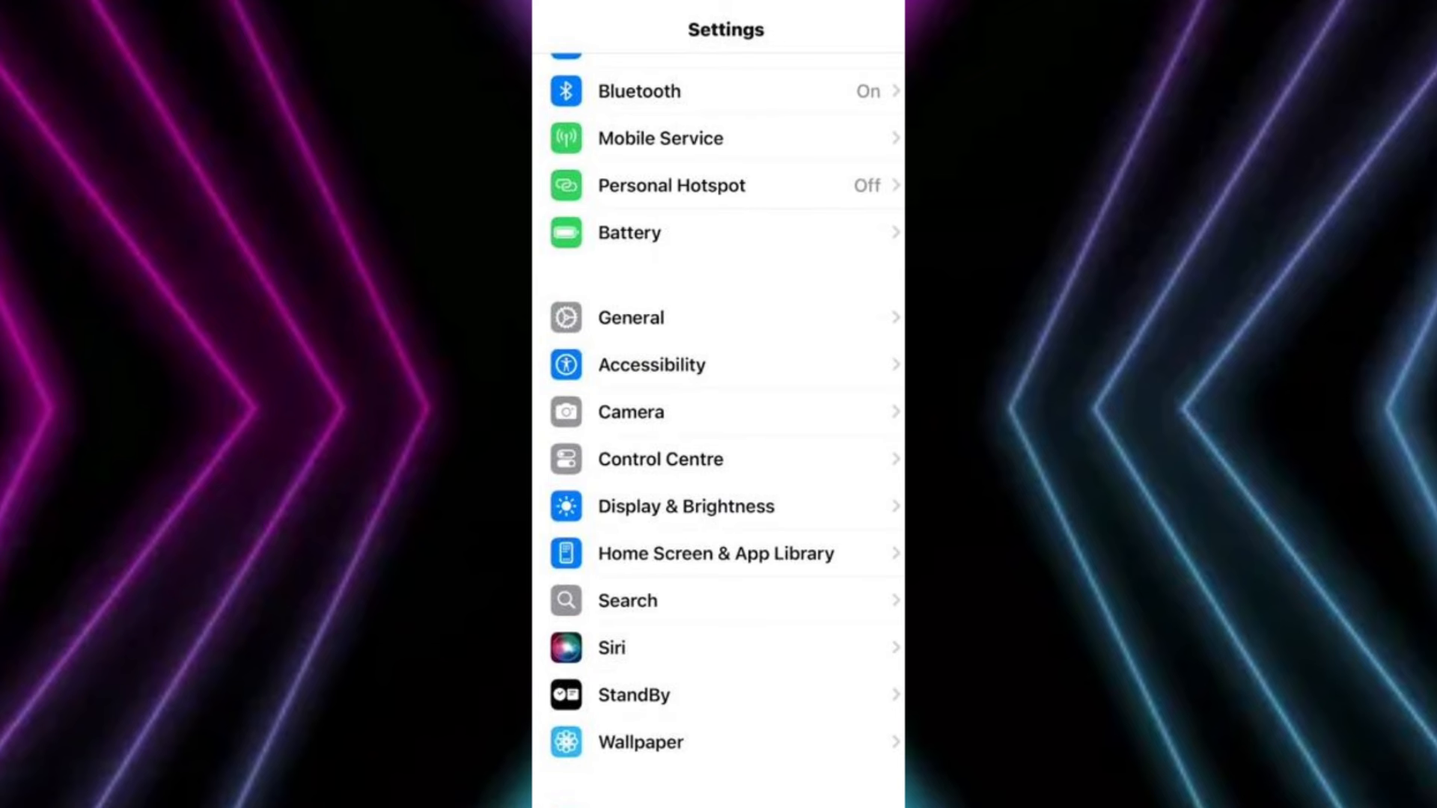
# Step: Set Beta Updates to Off under General > Software Update
pyautogui.click(630, 317)
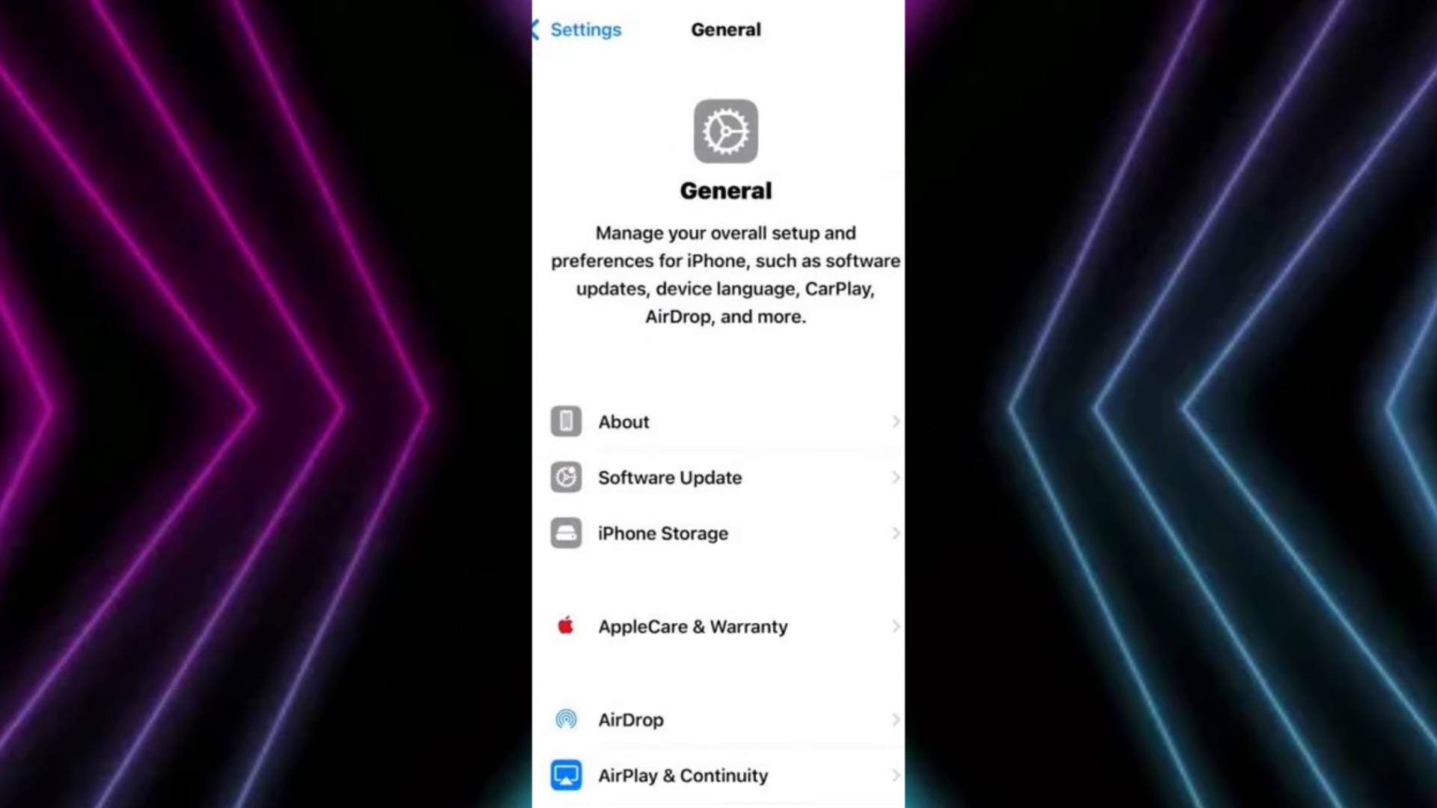
pyautogui.click(669, 478)
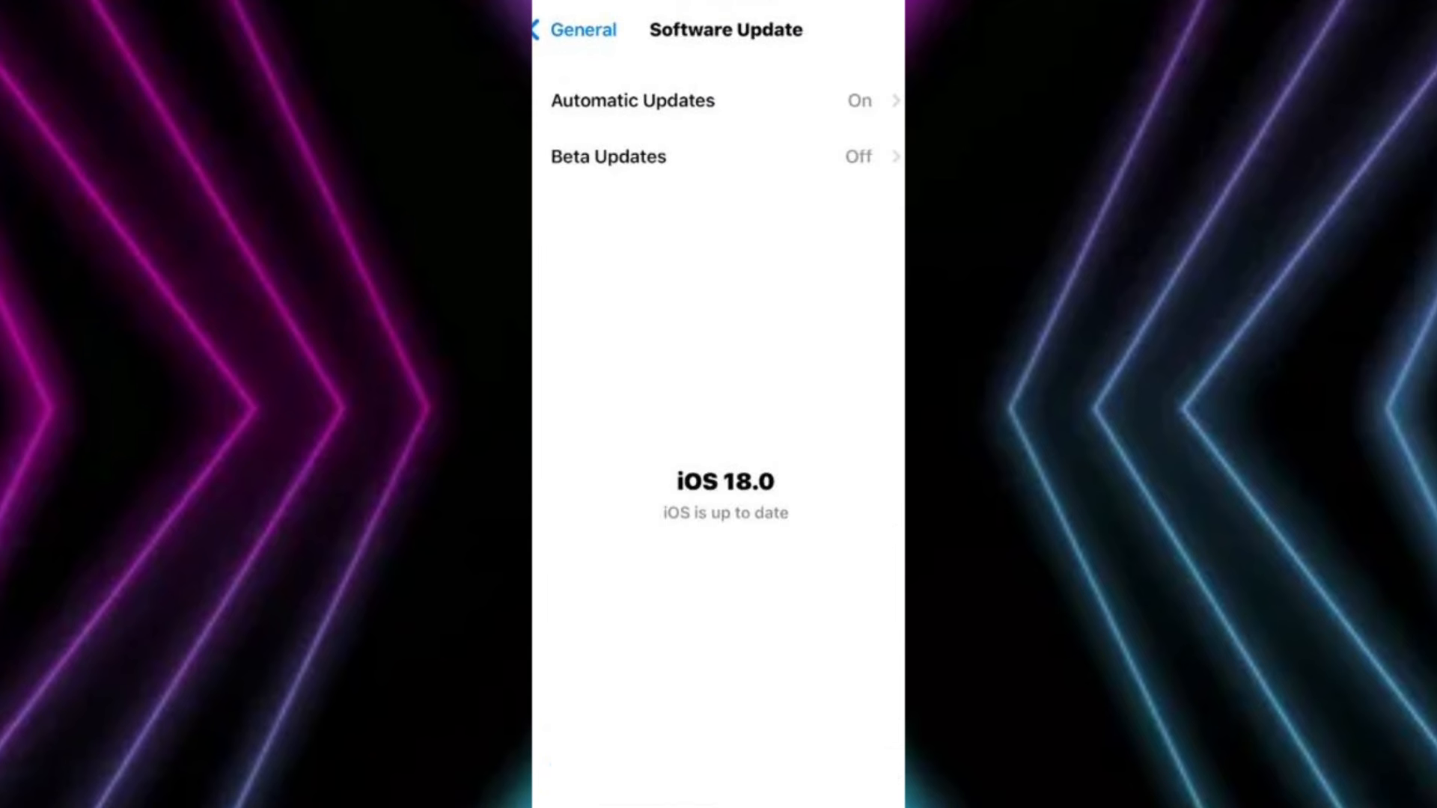
pyautogui.click(608, 157)
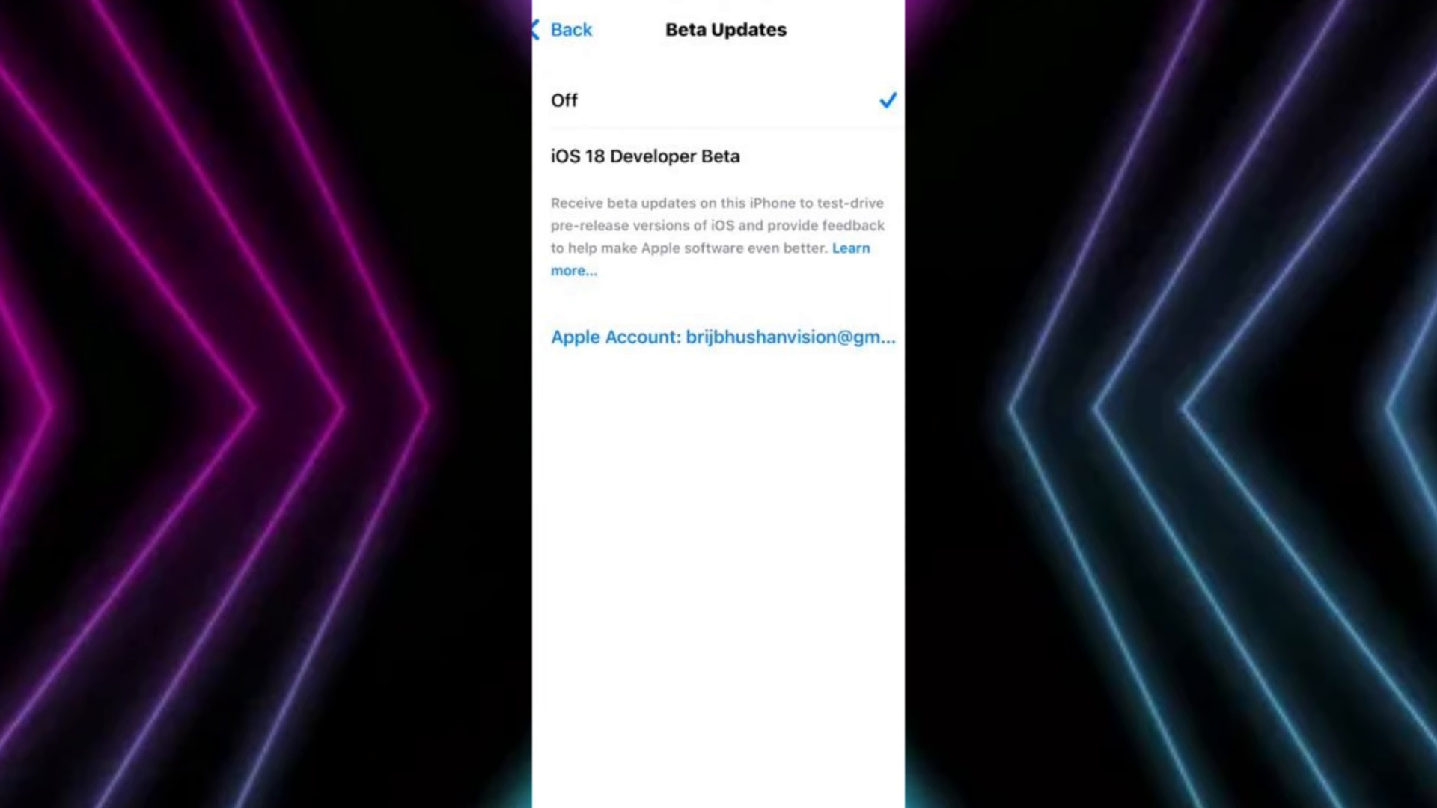
pyautogui.click(571, 29)
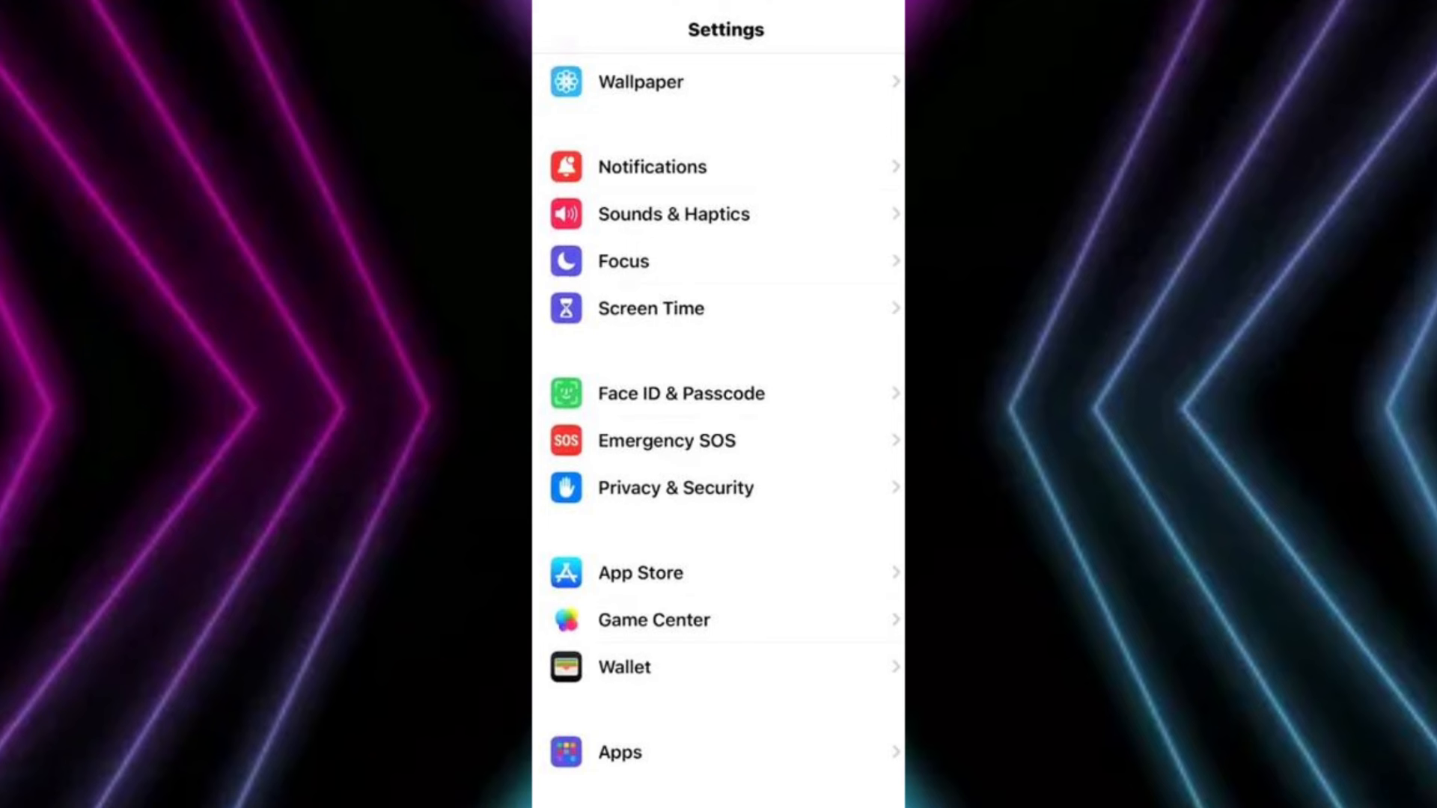
# Step: Go to Privacy & Security from the main Settings list
pyautogui.click(676, 487)
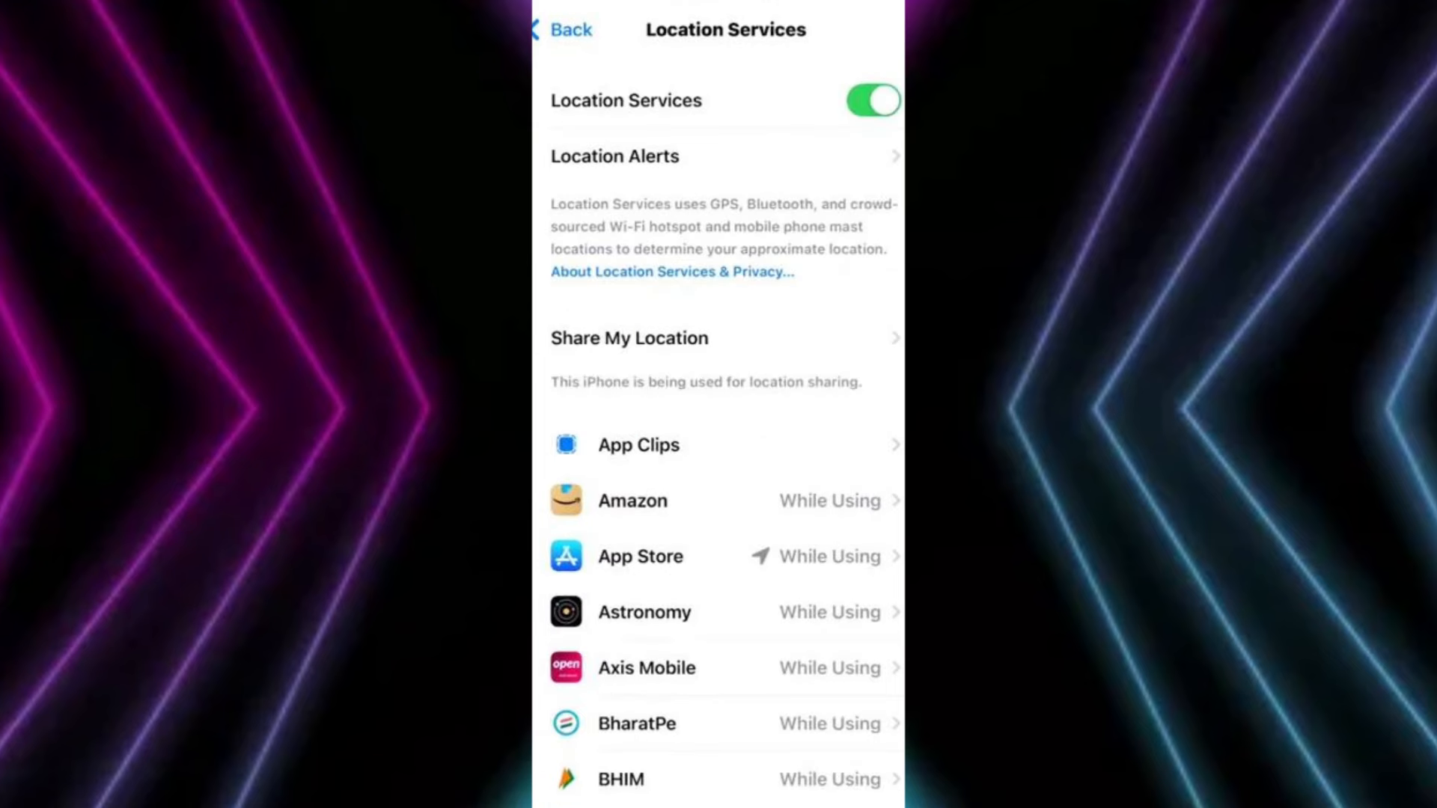
# Step: Switch off the Location Services toggle to bring up the Turn Off confirmation
pyautogui.click(629, 337)
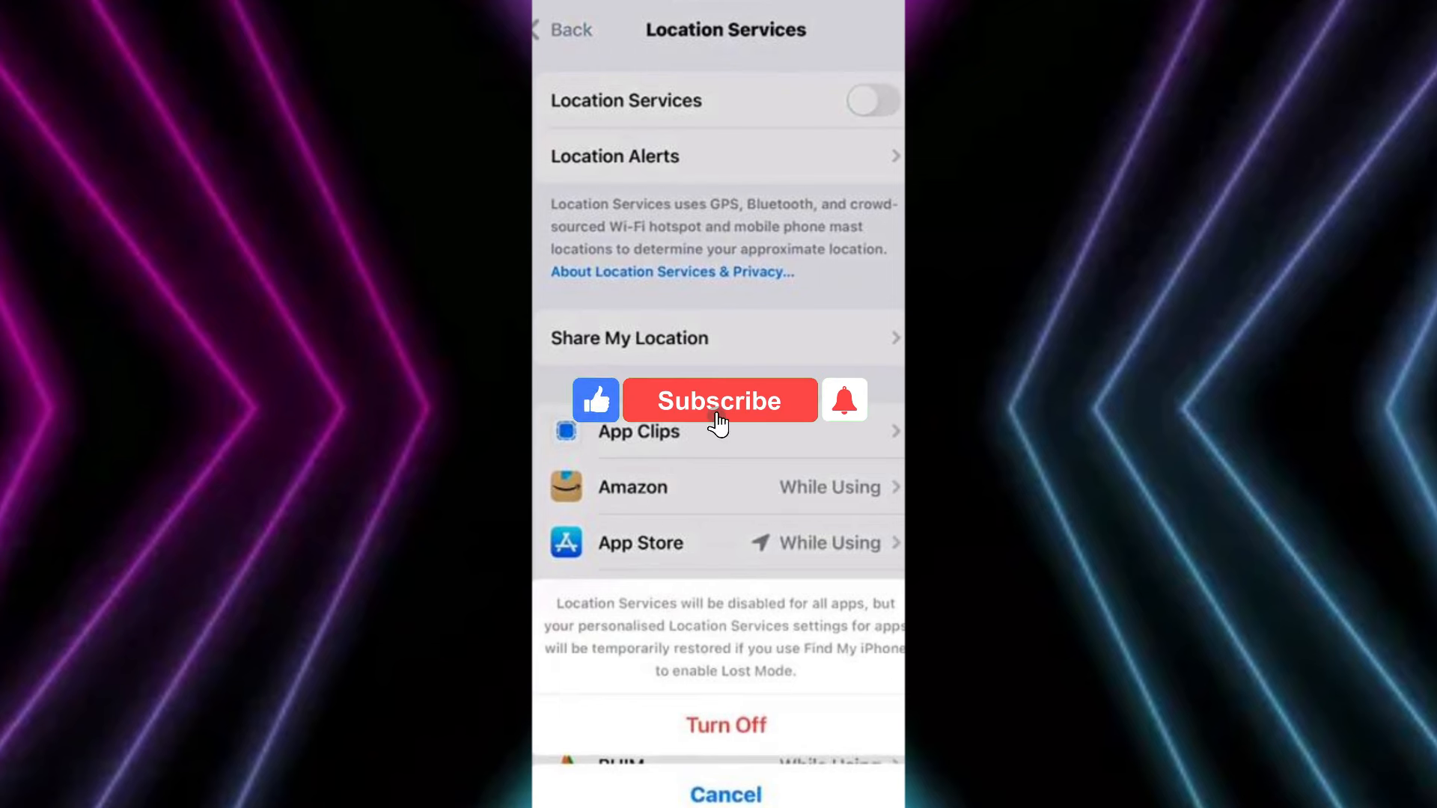
pyautogui.click(719, 400)
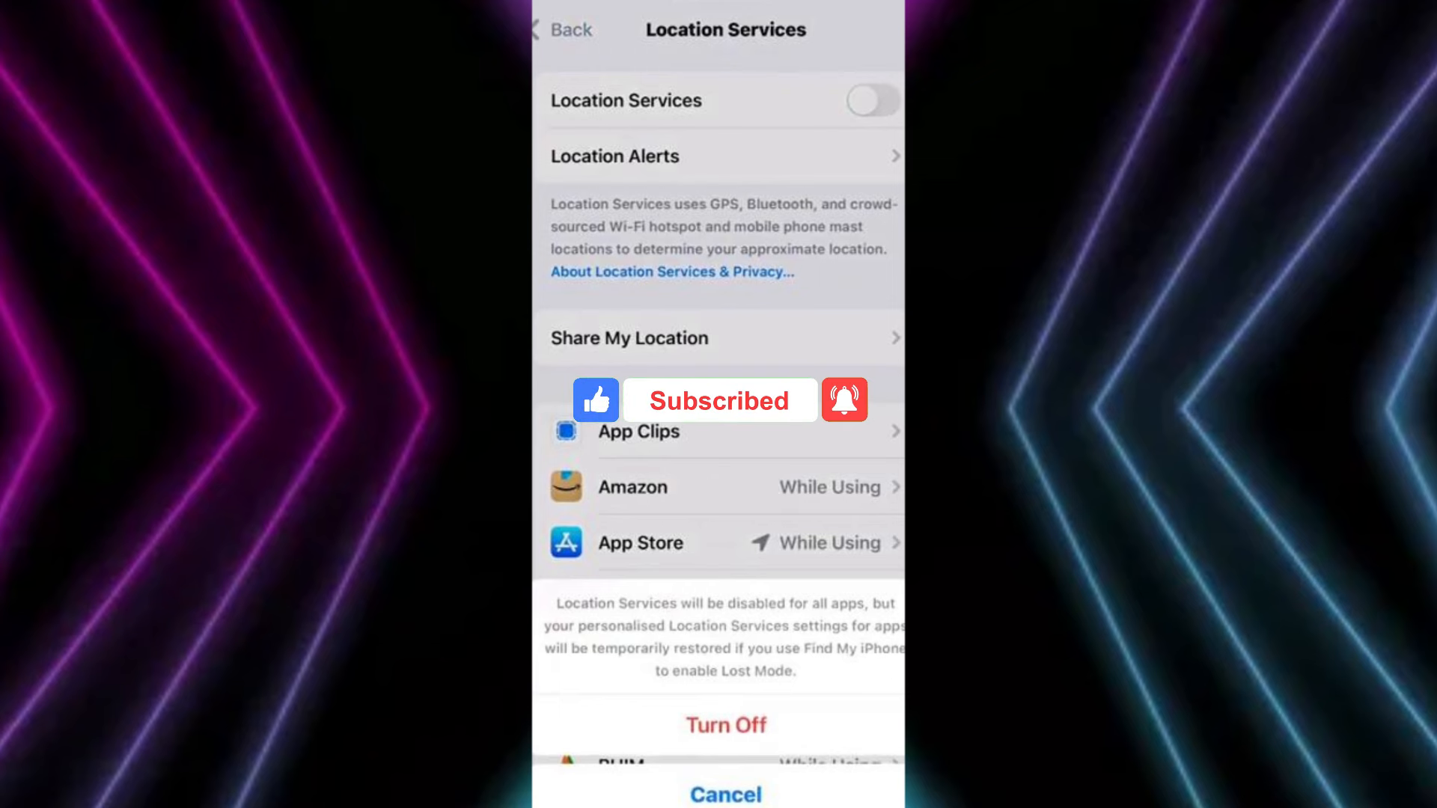